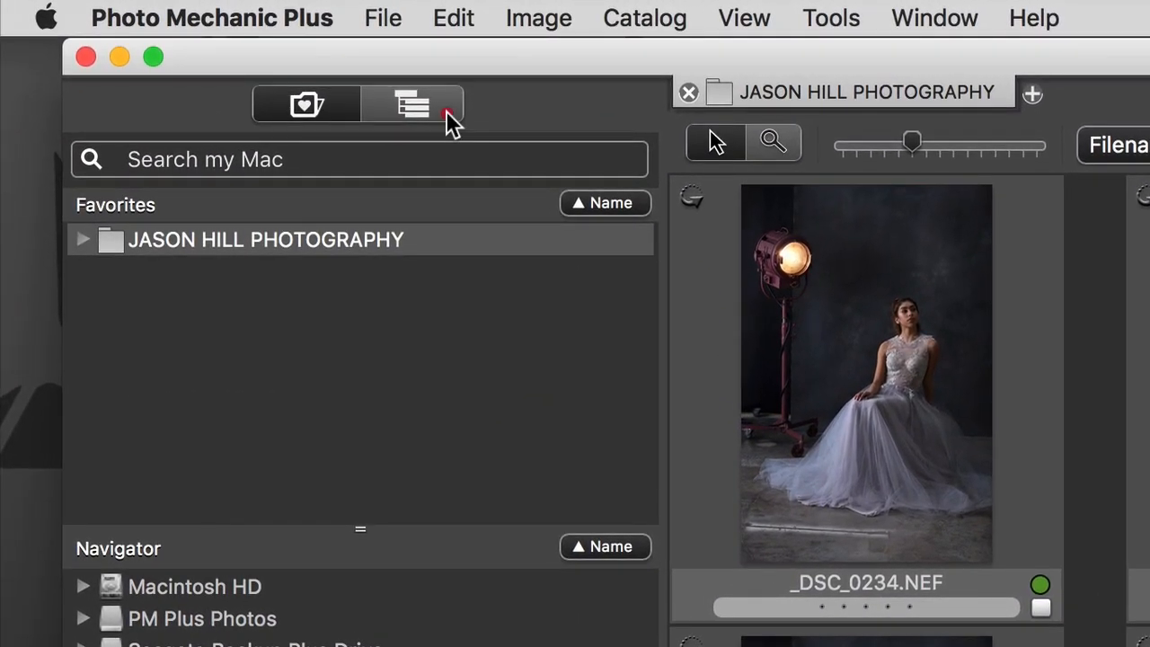
Show the catalog side panel, view the Filter tab, and expand Active Catalogs to browse them.
{"action": "left_click", "coordinate": [412, 104]}
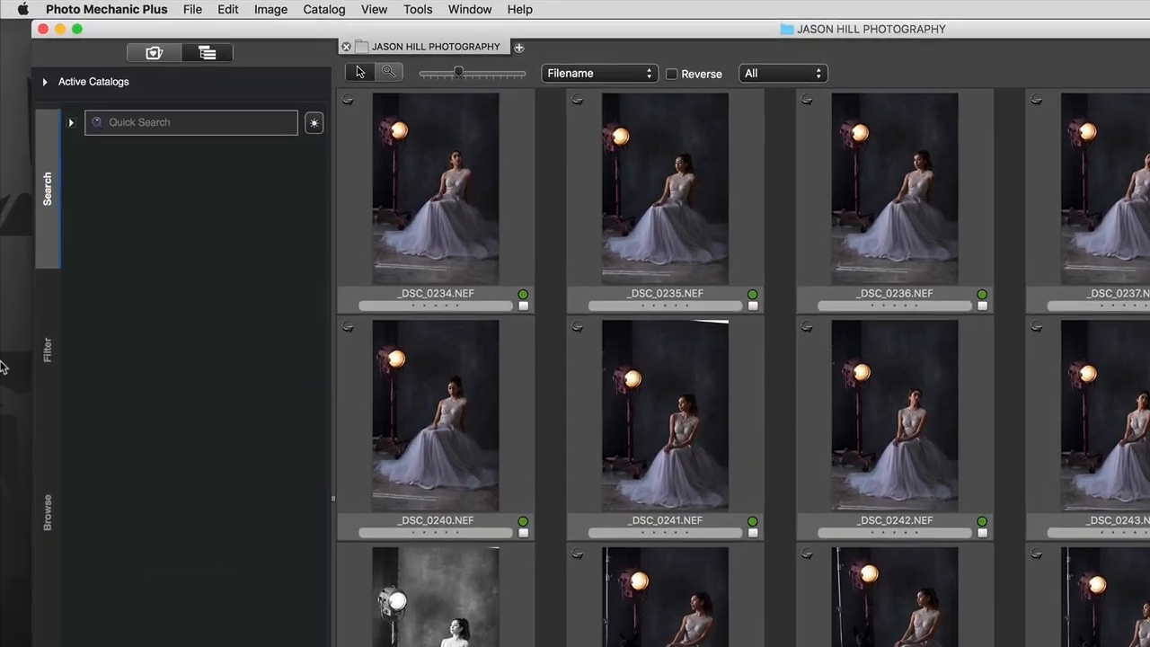
{"action": "left_click", "coordinate": [45, 82]}
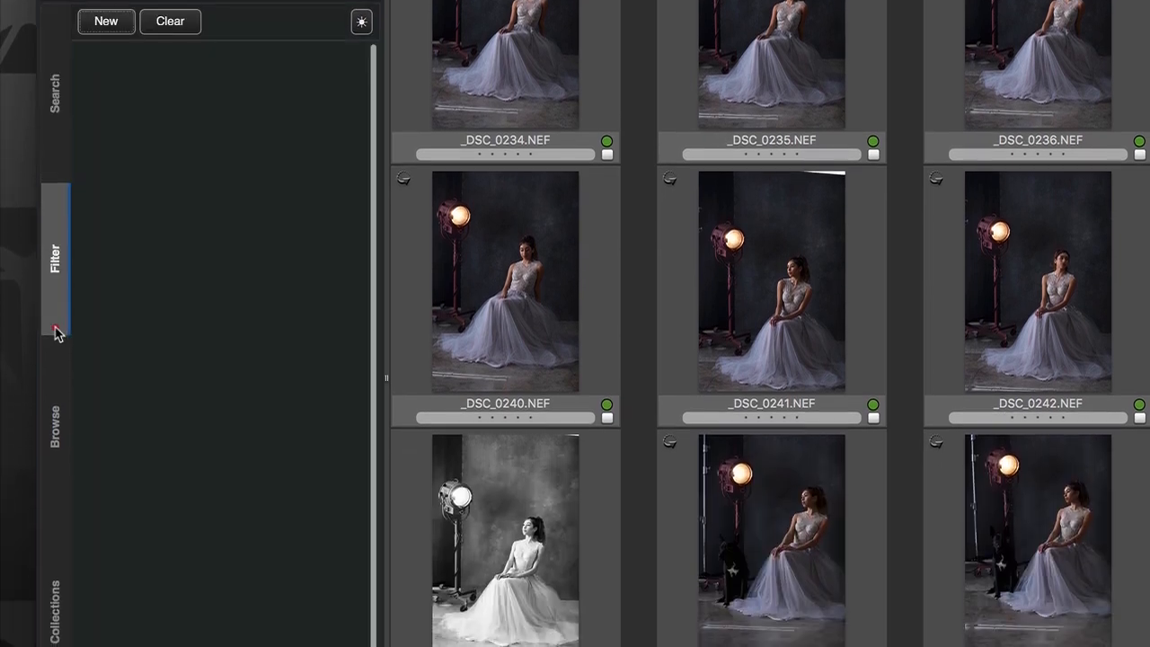
{"action": "left_click", "coordinate": [56, 426]}
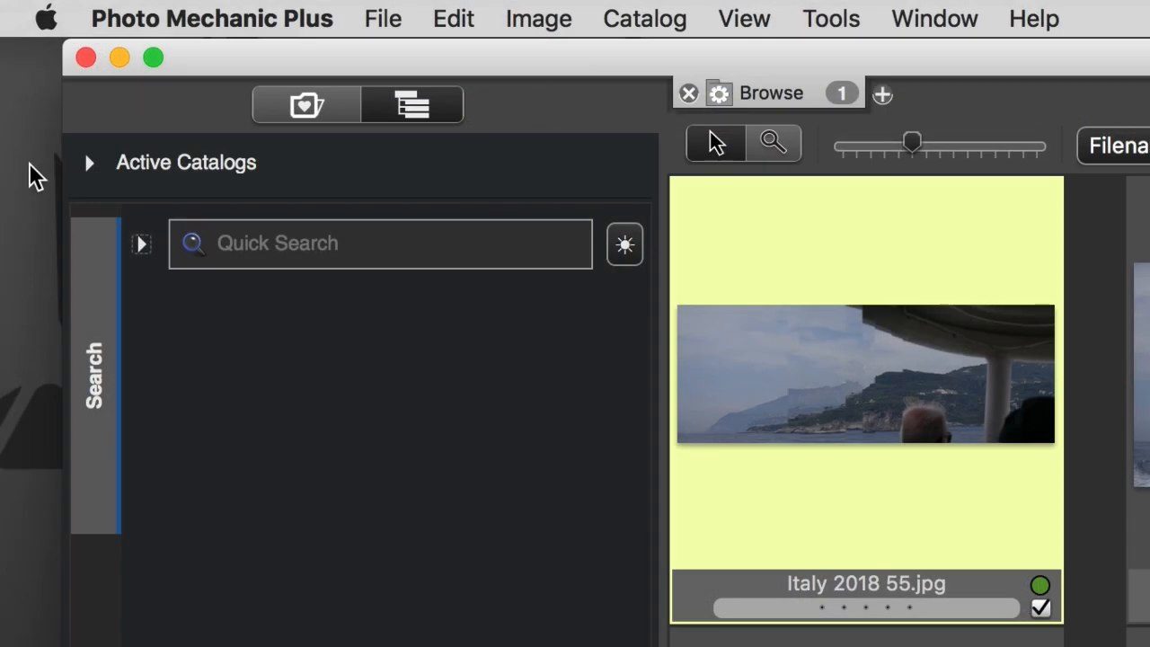
{"action": "left_click", "coordinate": [89, 163]}
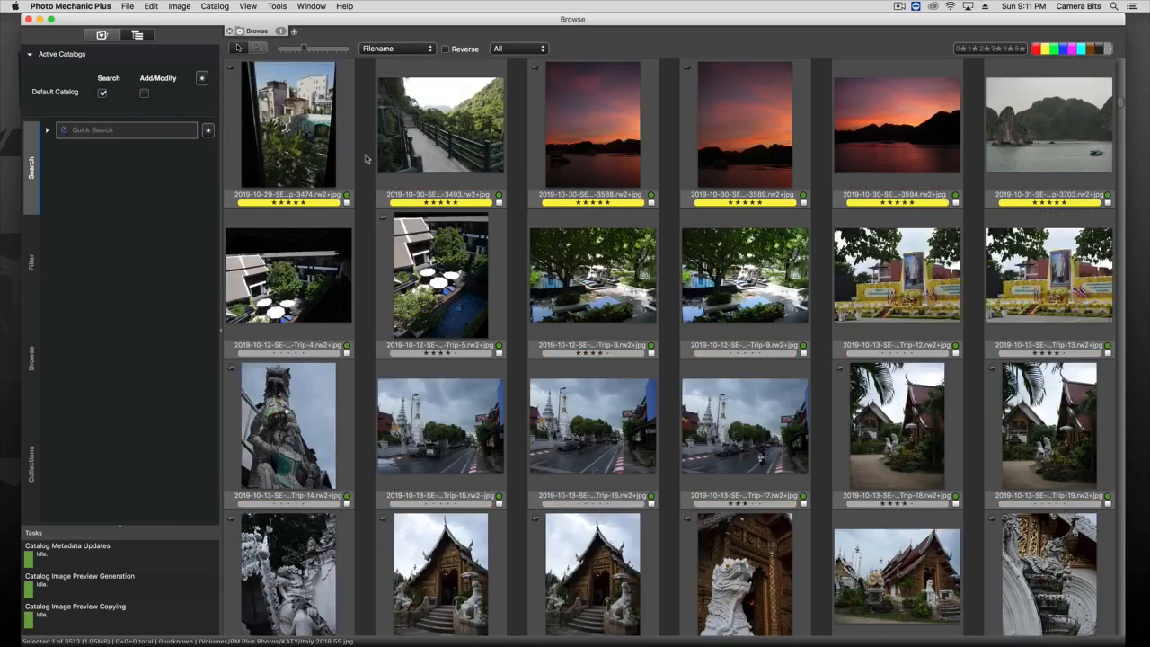
{"action": "scroll", "scroll_direction": "down", "scroll_amount": 3}
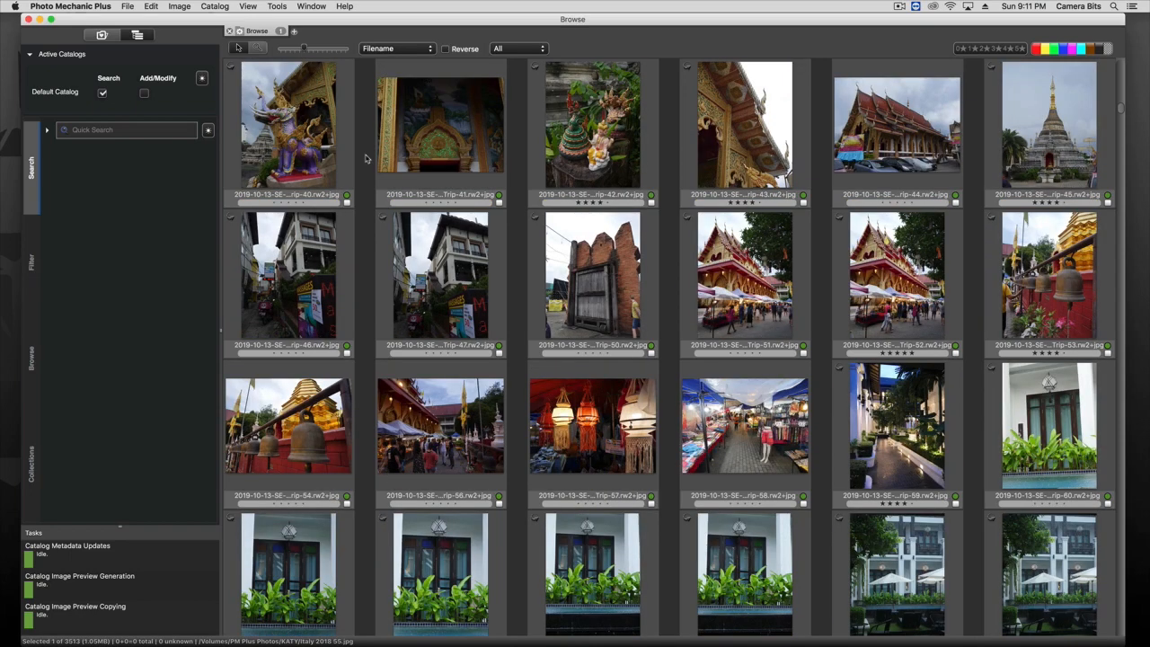
{"action": "scroll", "scroll_direction": "down", "scroll_amount": 3}
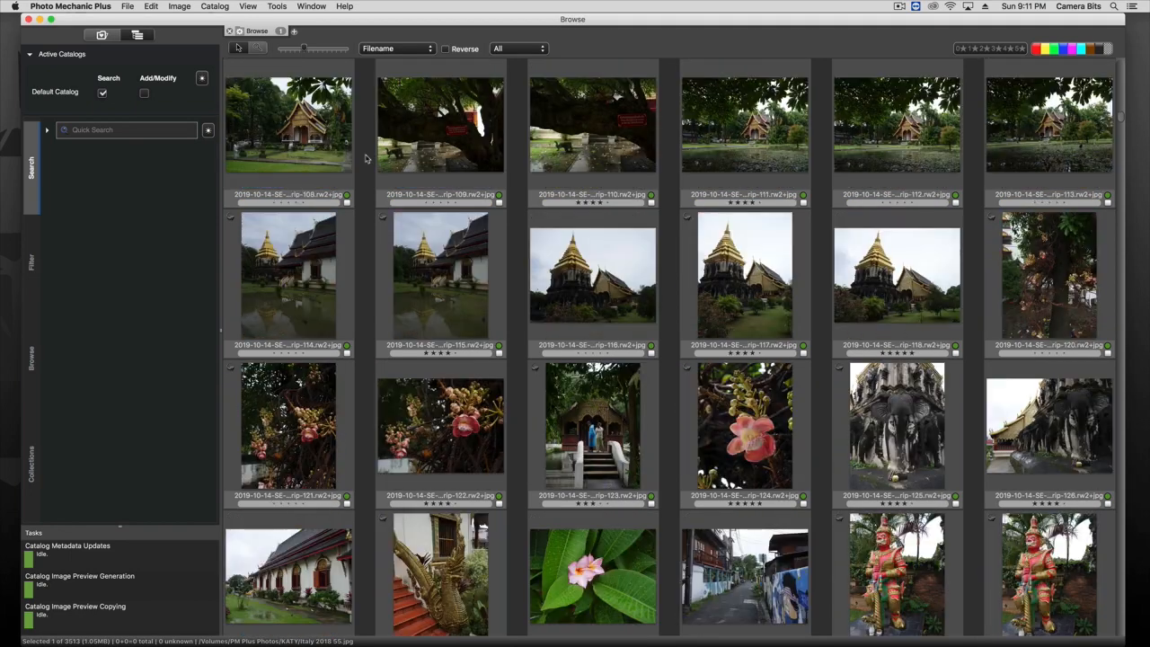
{"action": "scroll", "scroll_direction": "down", "scroll_amount": 3}
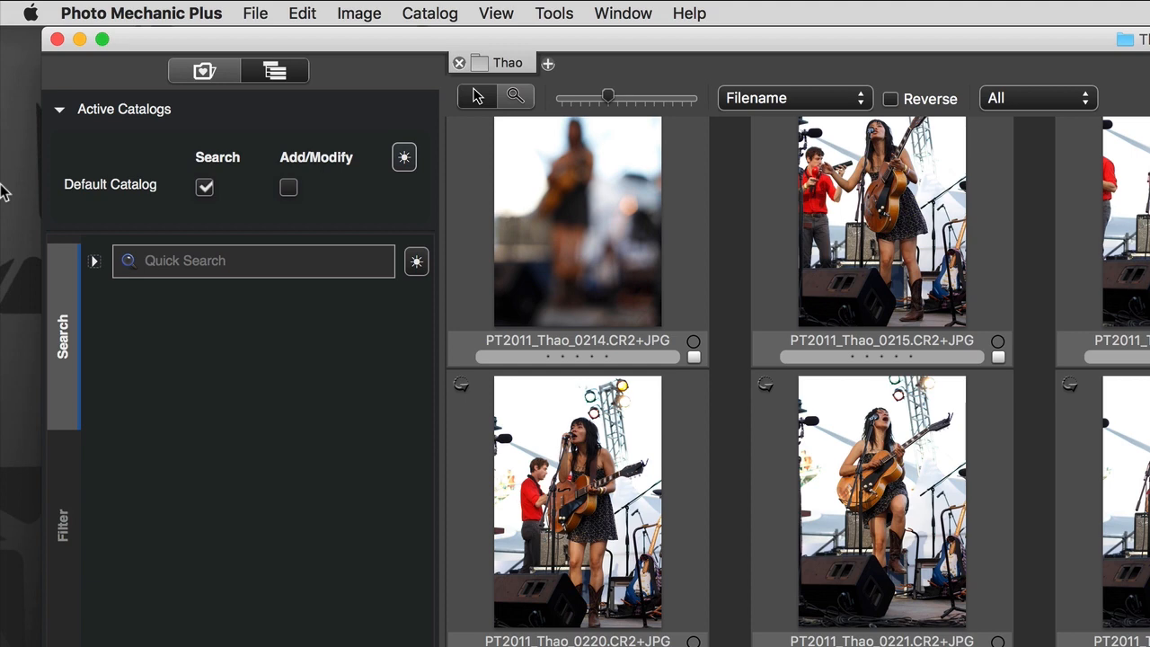
From Manage Catalogs, create a new catalog named Concert Photography.
{"action": "left_click", "coordinate": [426, 11]}
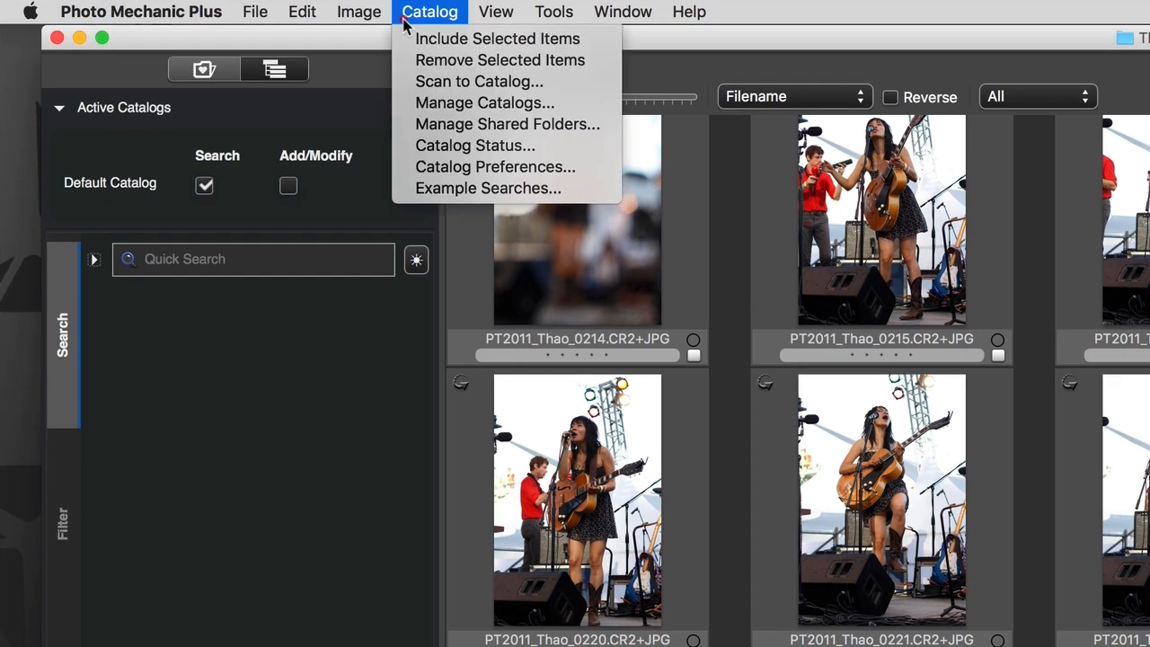
{"action": "mouse_move", "coordinate": [490, 102]}
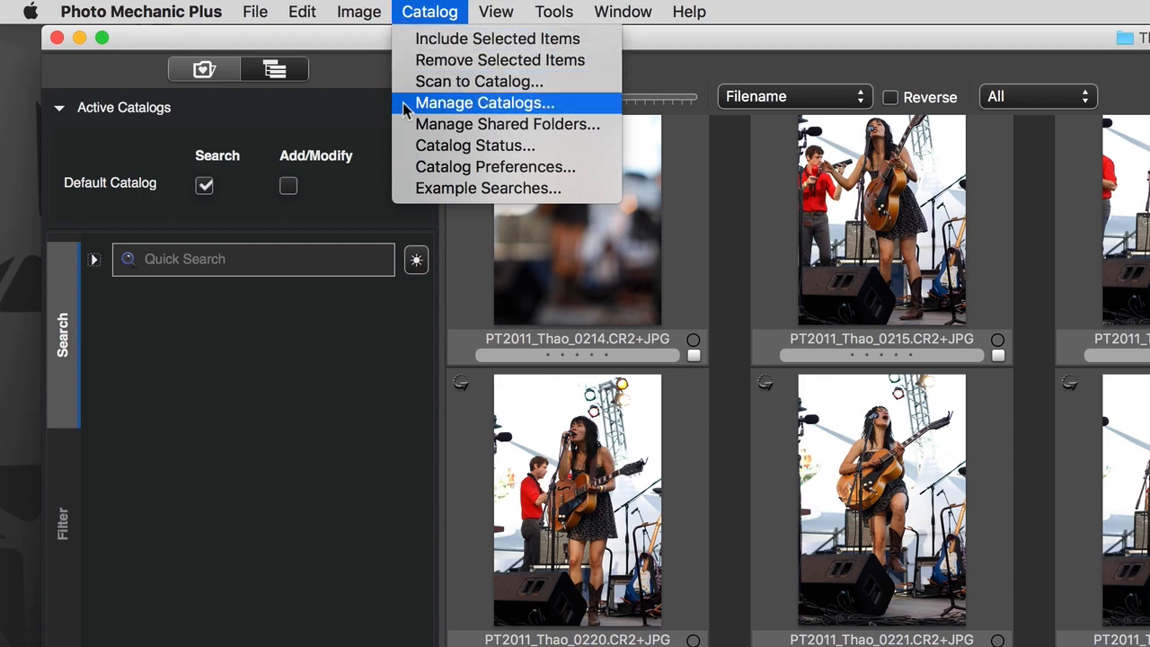
{"action": "left_click", "coordinate": [490, 102]}
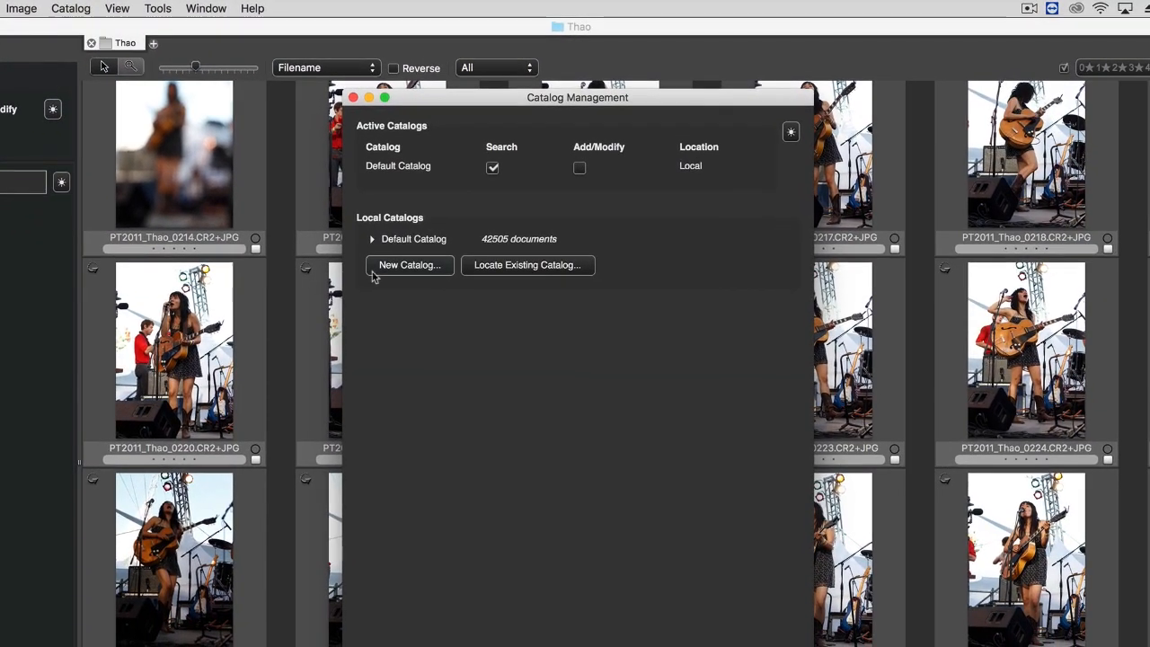
{"action": "left_click", "coordinate": [410, 265]}
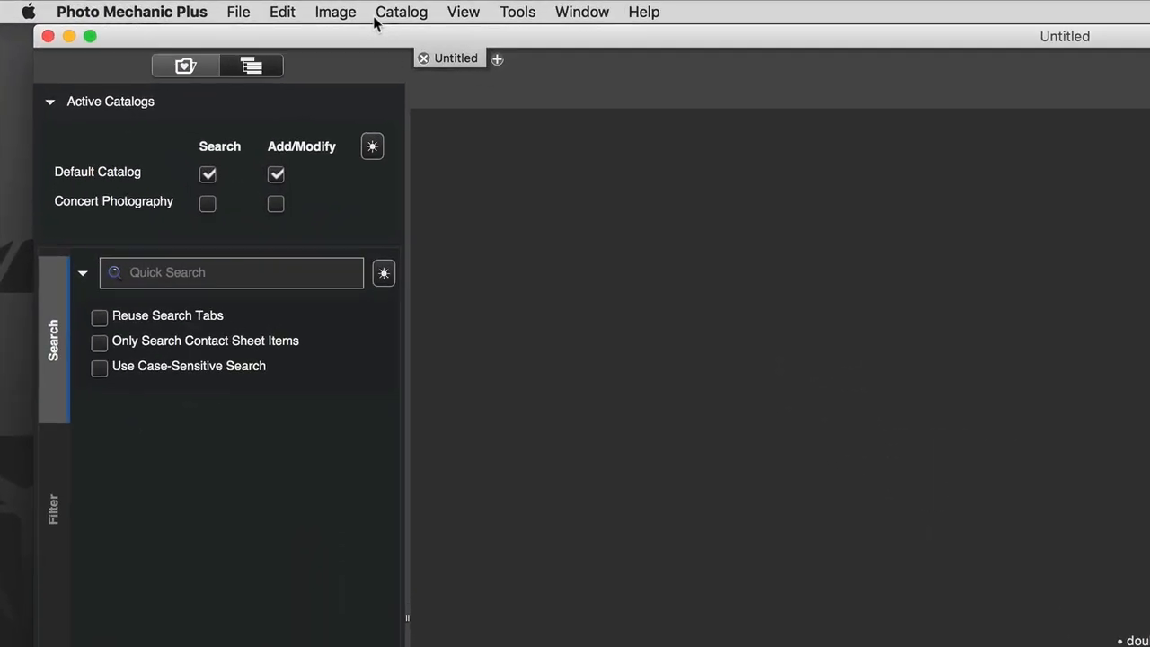
Scan the BACKUP 2020 month folders into the catalog, excluding TXT and PNG files.
{"action": "left_click", "coordinate": [402, 11]}
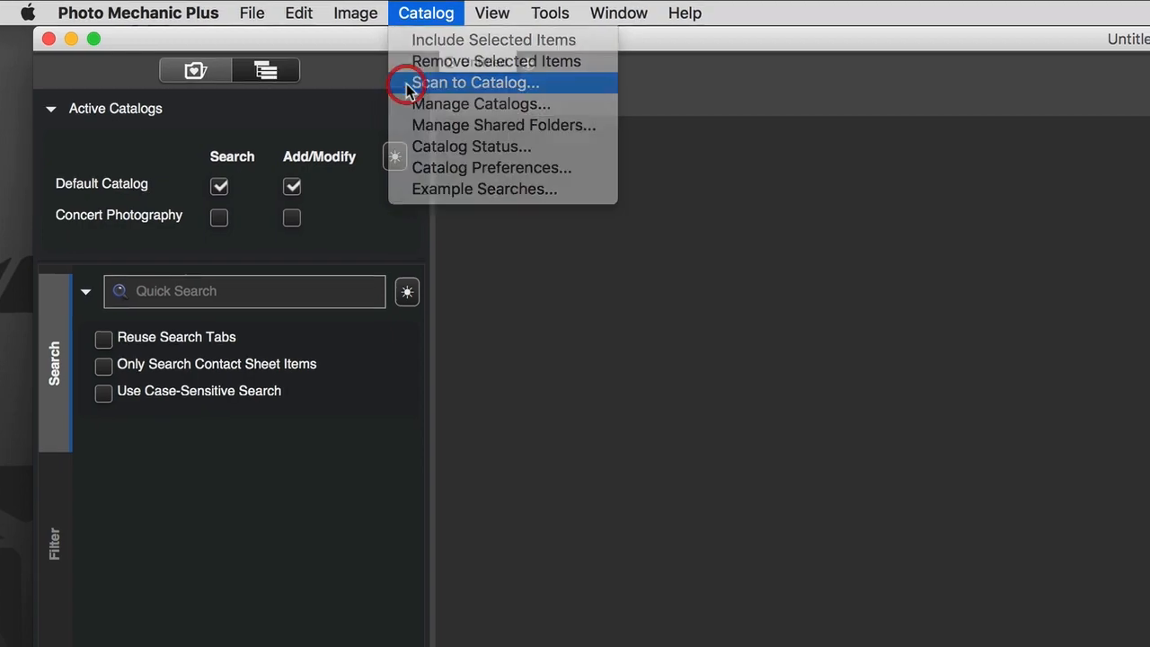
{"action": "left_click", "coordinate": [477, 82]}
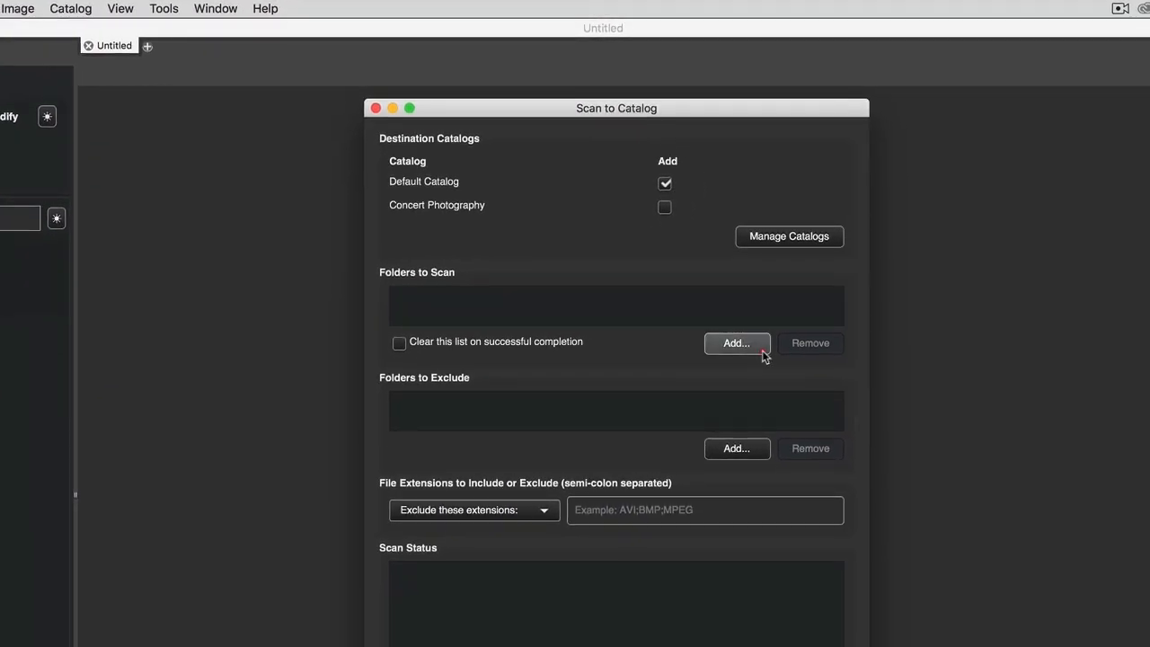
{"action": "left_click", "coordinate": [737, 343]}
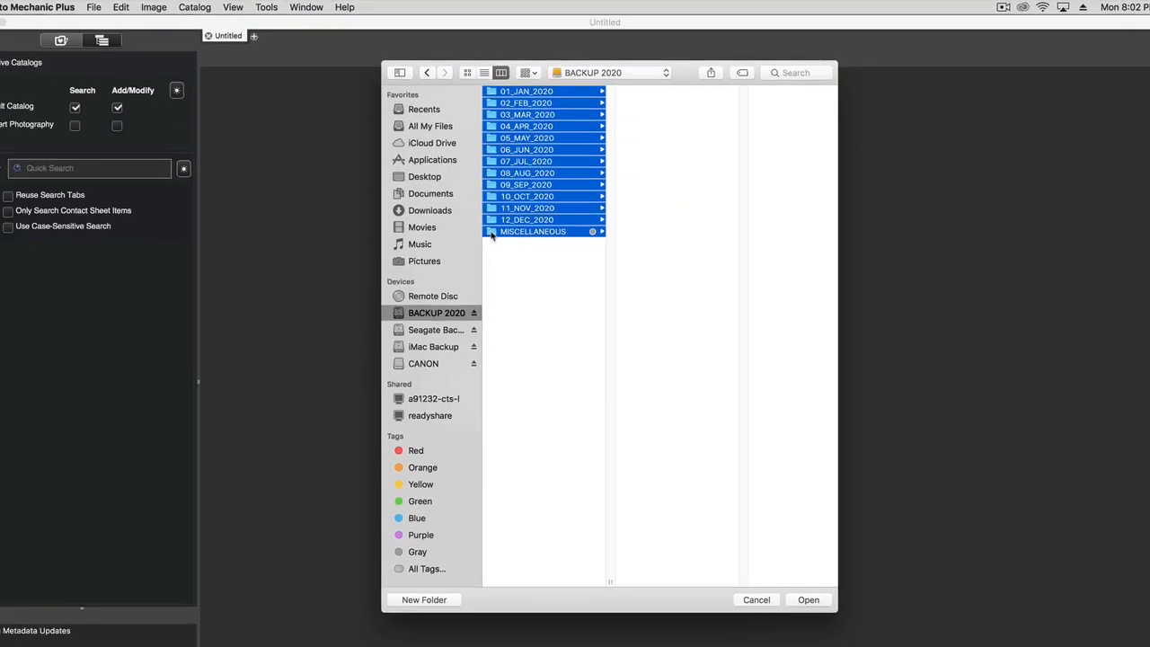
{"action": "left_click", "coordinate": [809, 599]}
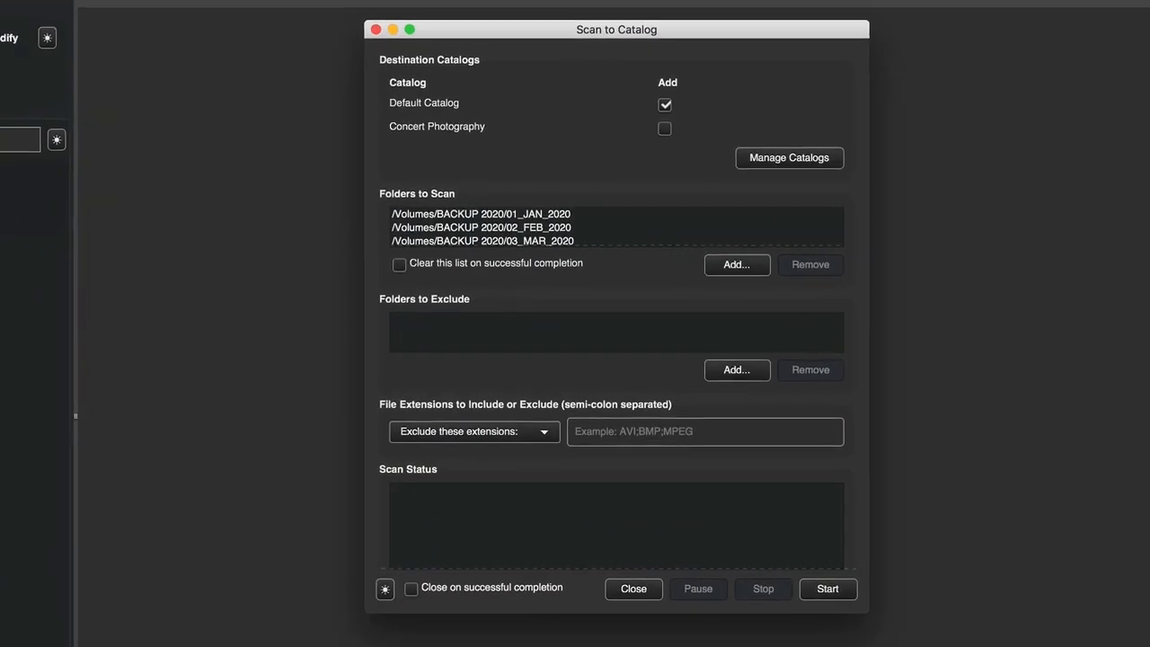
{"action": "type", "text": "T"}
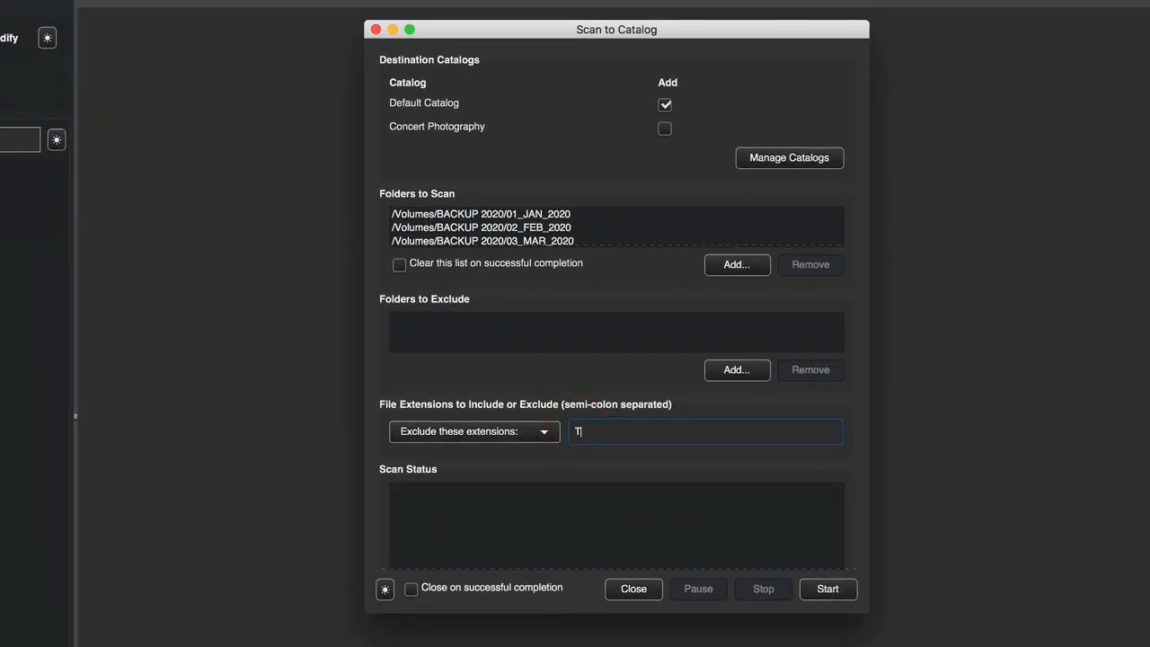
{"action": "type", "text": "XT;"}
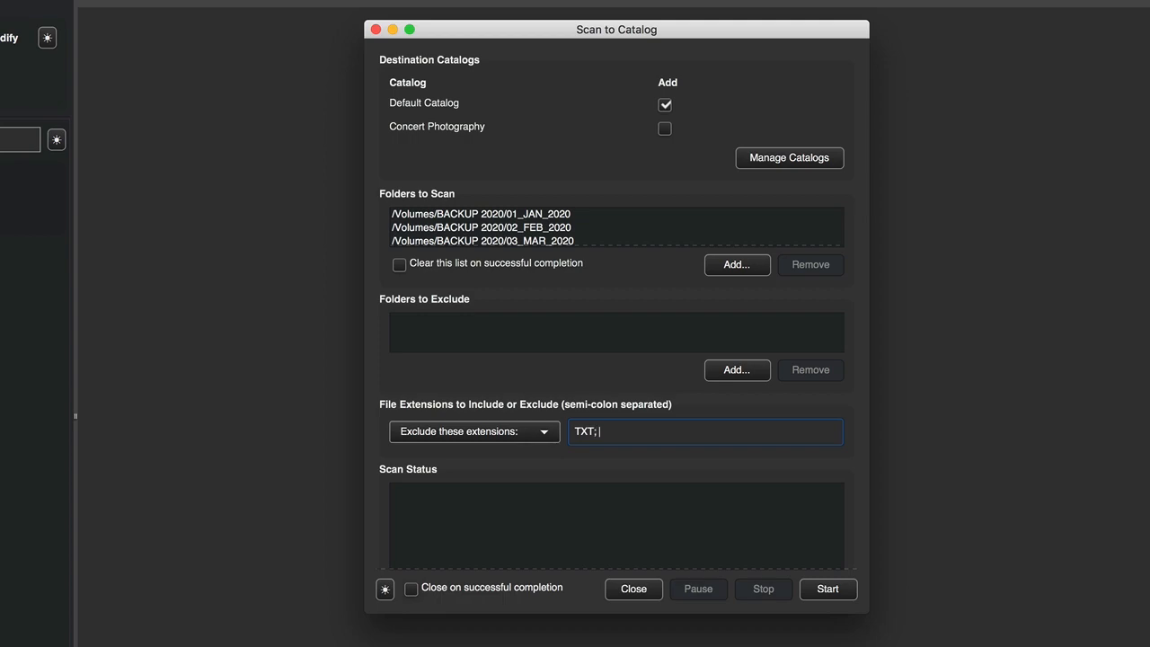
{"action": "type", "text": "PNG"}
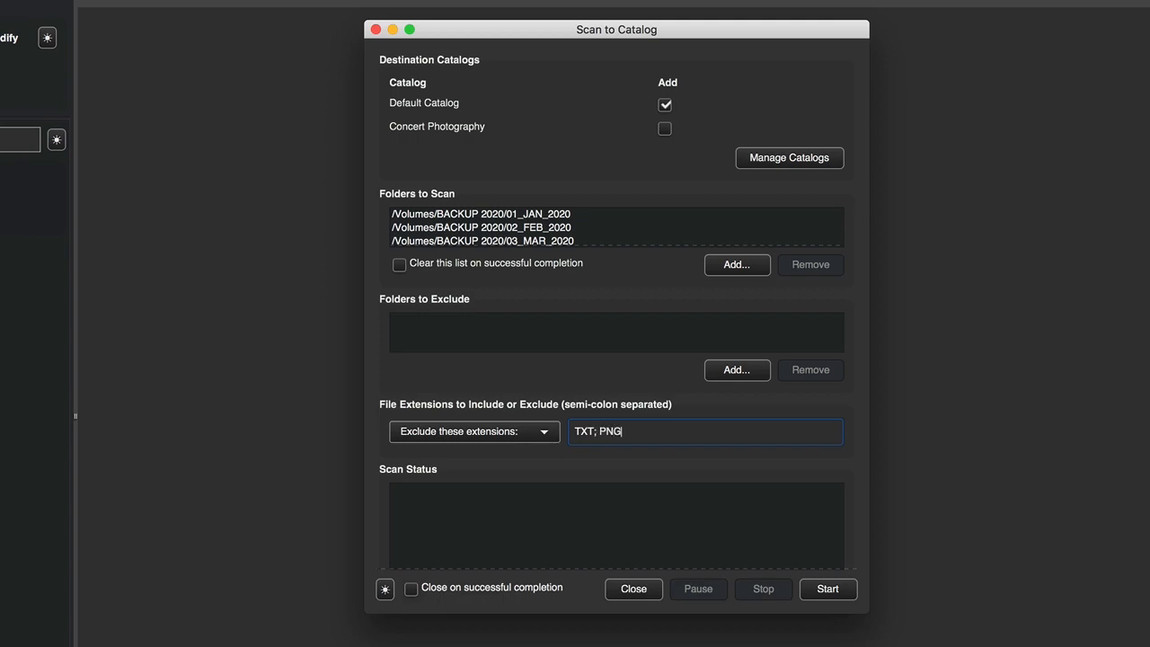
{"action": "left_click", "coordinate": [633, 588]}
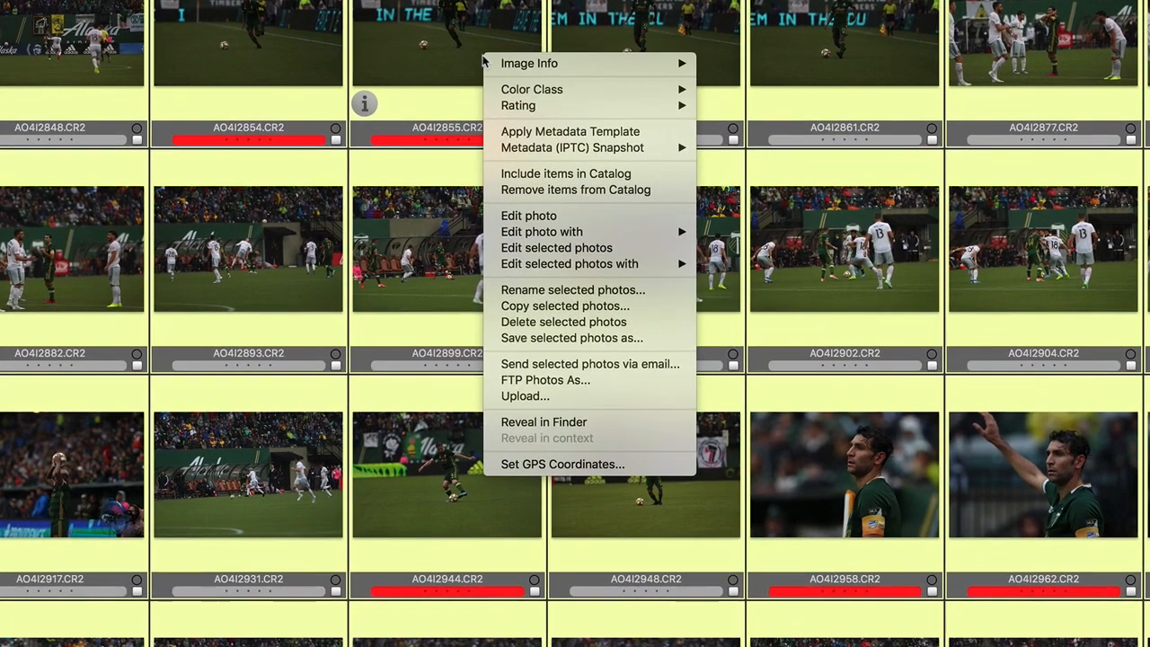
{"action": "mouse_move", "coordinate": [496, 131]}
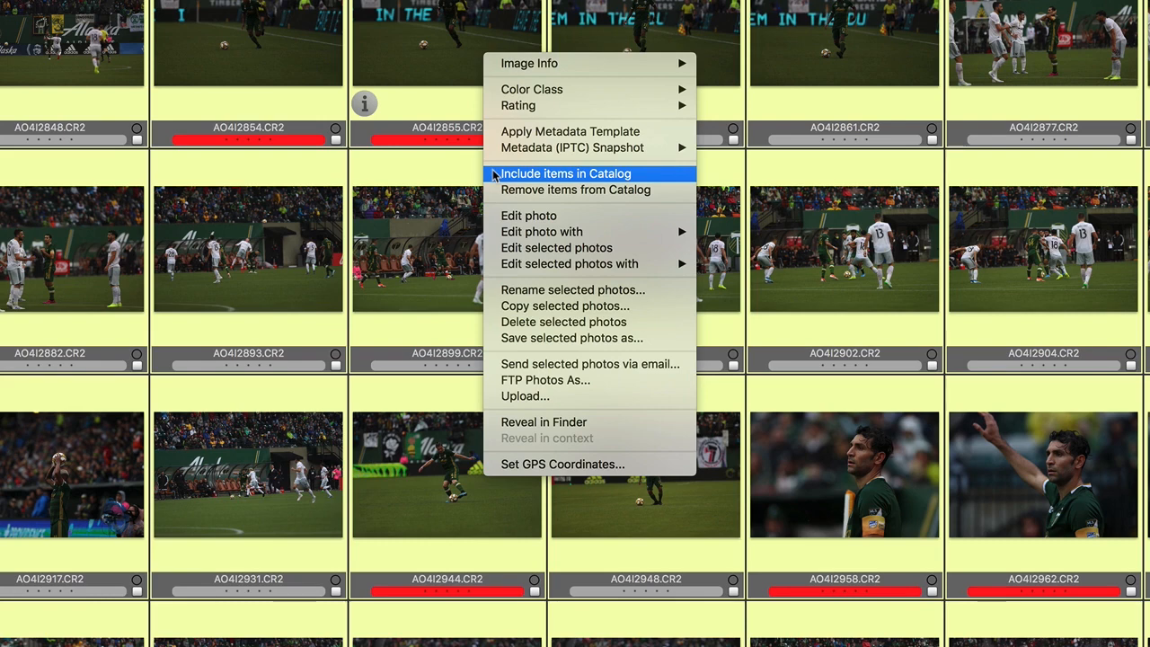
Include the selected soccer photos in the Sports Photography catalog.
{"action": "left_click", "coordinate": [538, 14]}
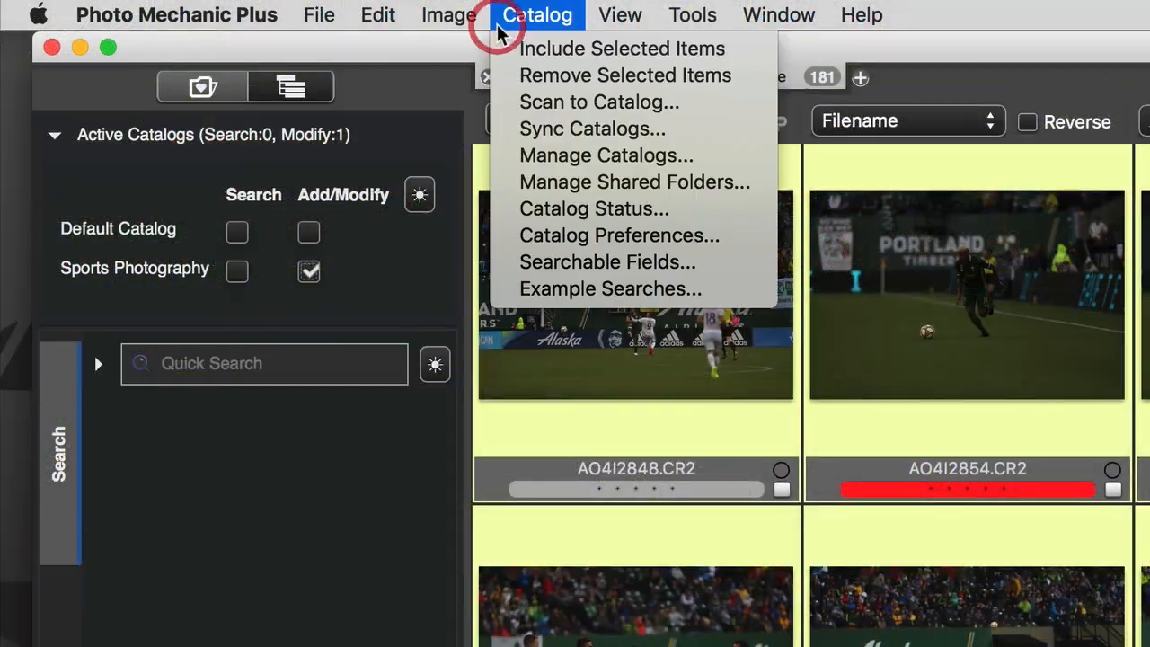
{"action": "left_click", "coordinate": [539, 15]}
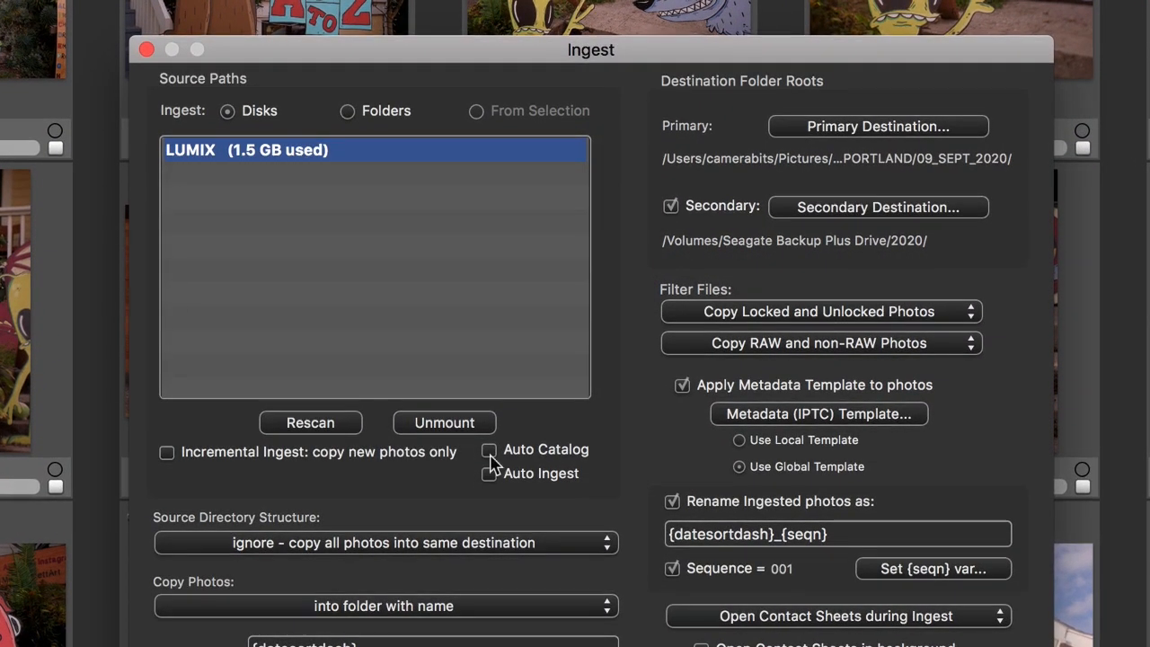
Tick Auto Catalog in the Ingest dialog so copied photos get catalogued.
{"action": "left_click", "coordinate": [487, 450]}
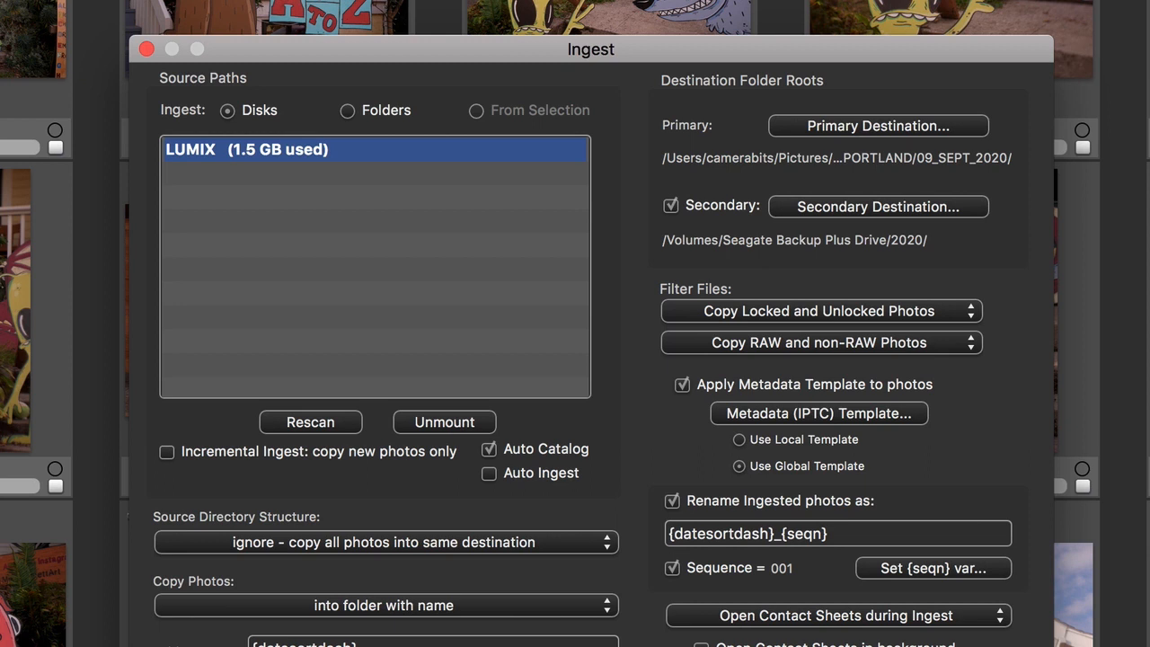
{"action": "left_click", "coordinate": [150, 49]}
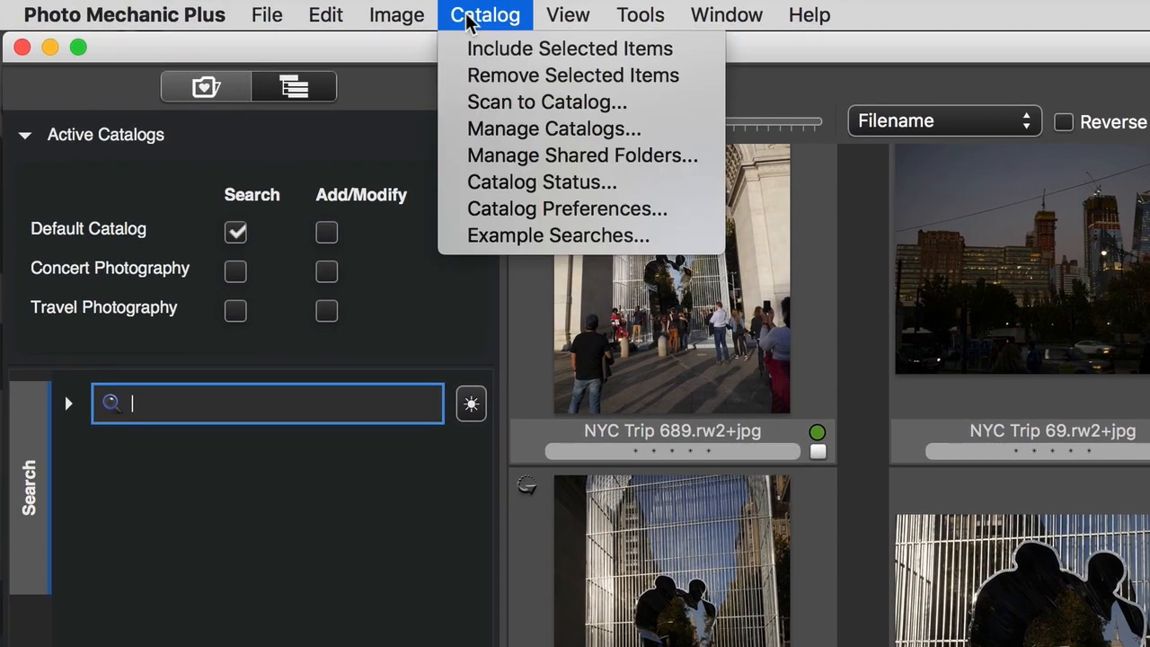
{"action": "mouse_move", "coordinate": [391, 113]}
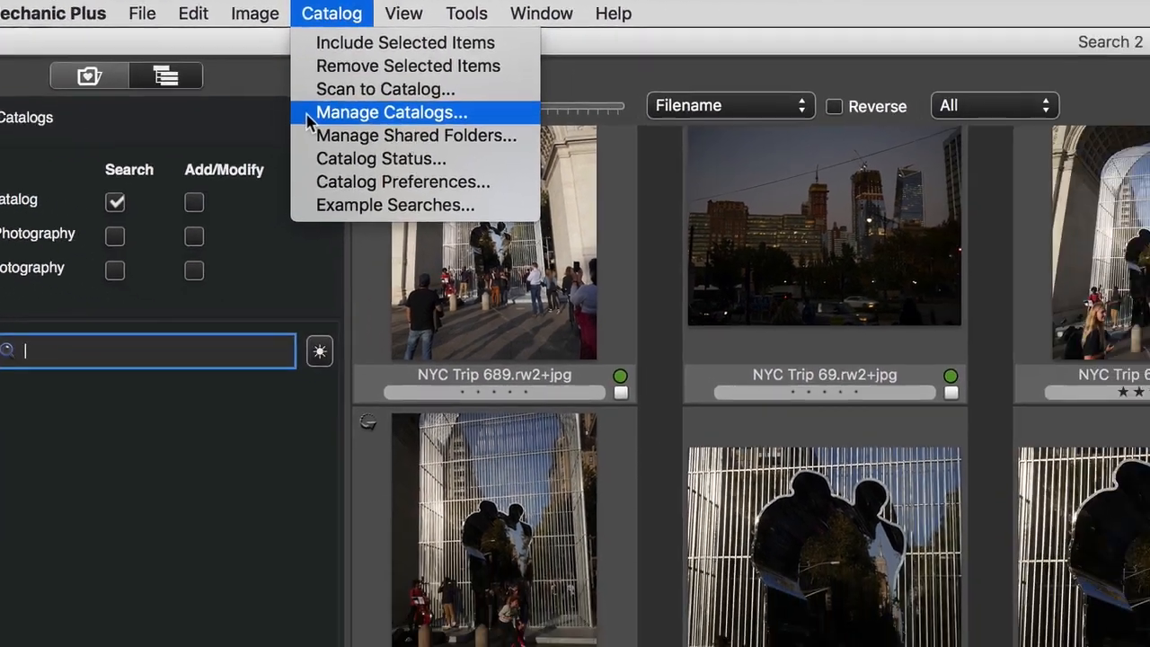
In Manage Catalogs, expand Travel Photography to view its location and options.
{"action": "left_click", "coordinate": [397, 112]}
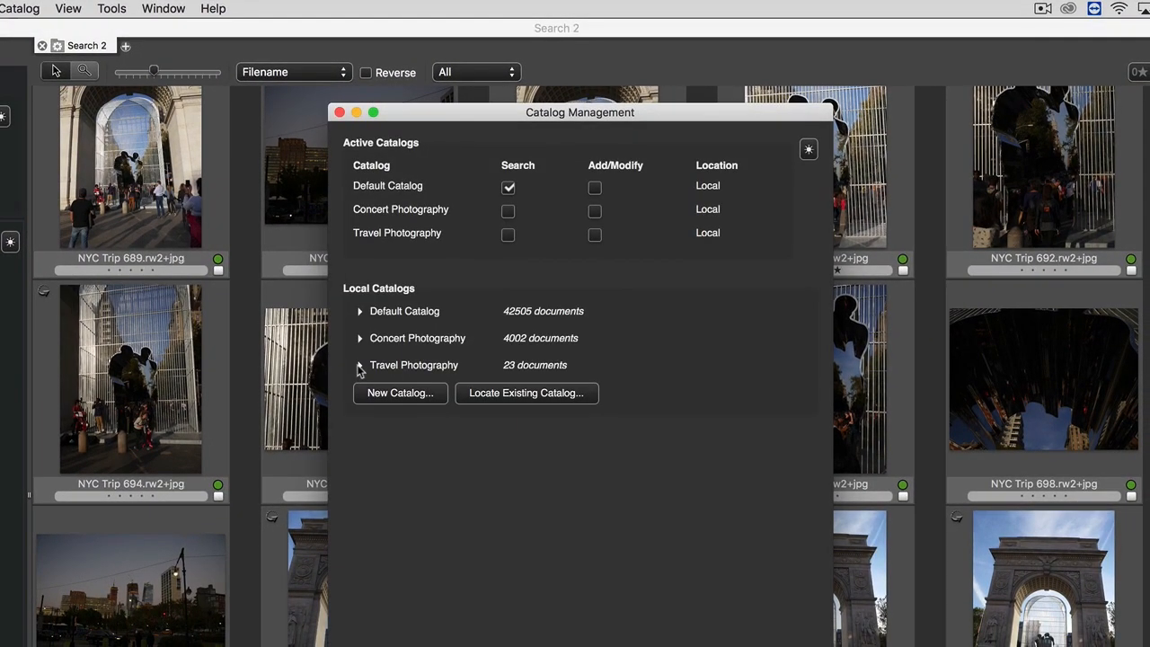
{"action": "left_click", "coordinate": [360, 365]}
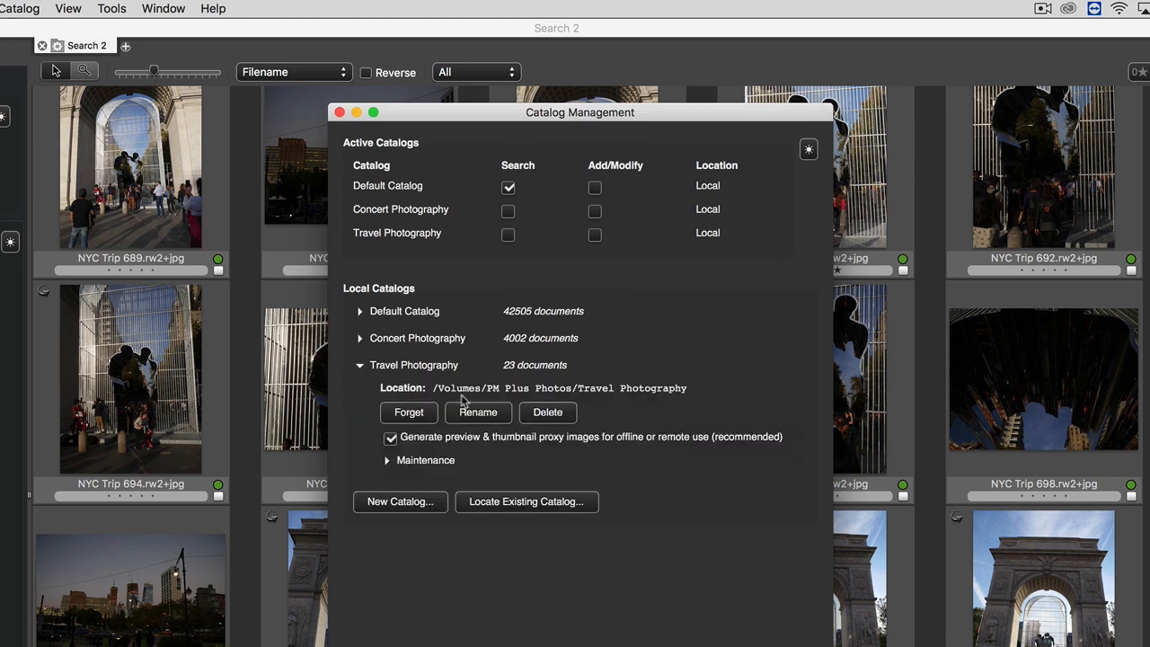
{"action": "mouse_move", "coordinate": [528, 423]}
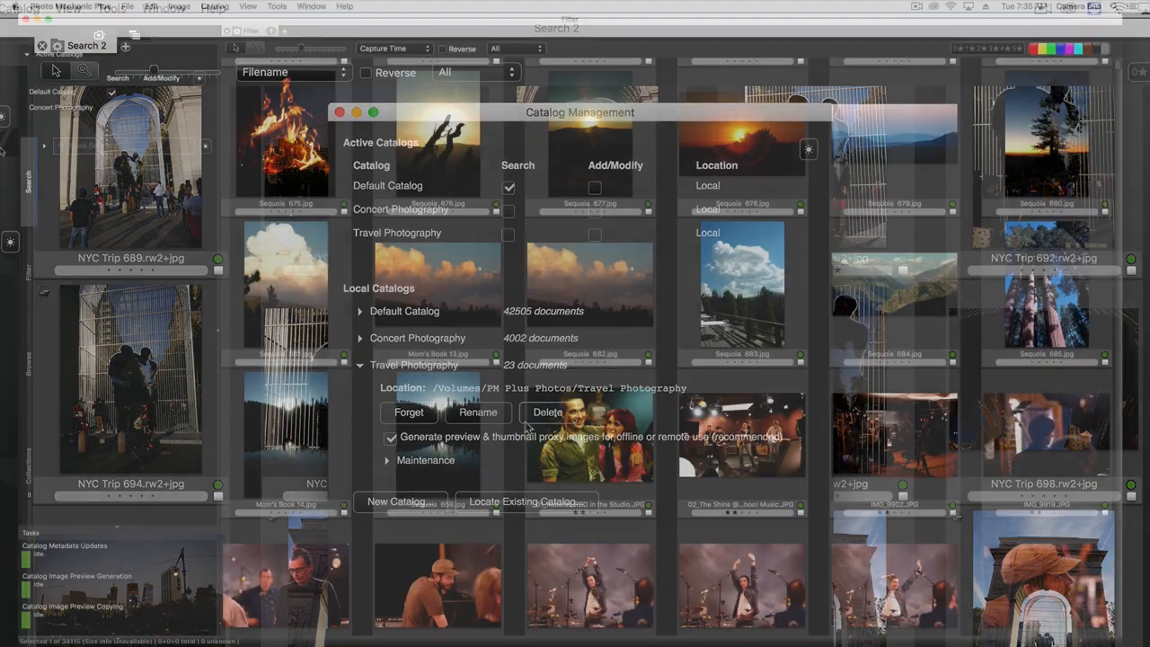
{"action": "left_click", "coordinate": [335, 112]}
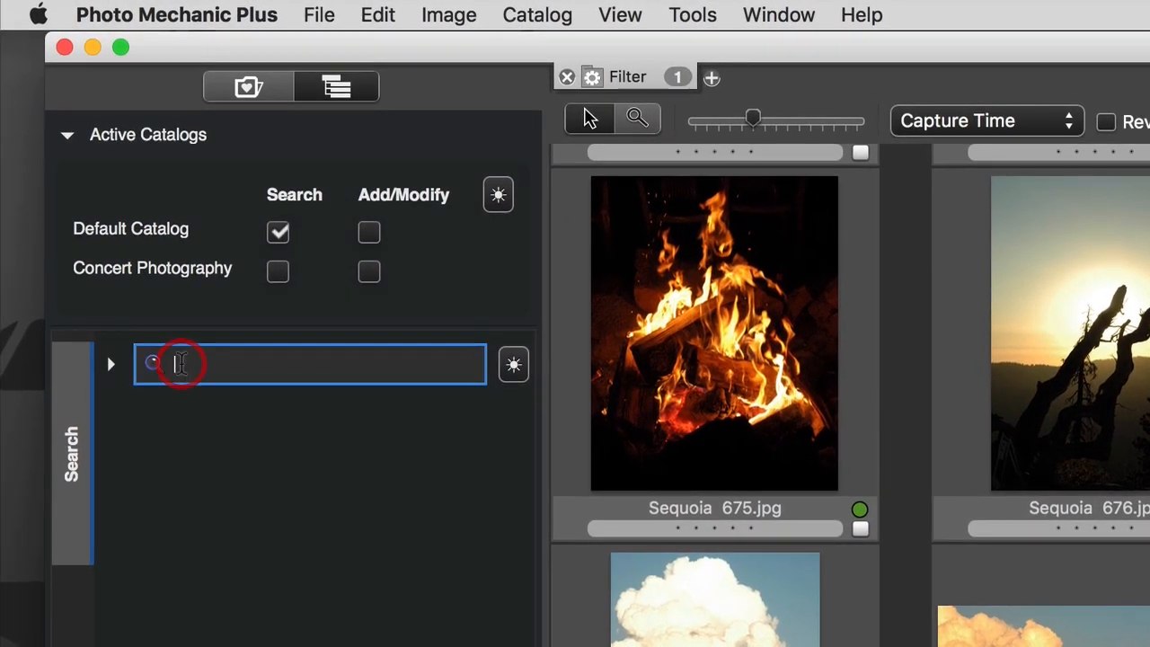
Search for 'sun', then 'concert AND portland', and toggle case-sensitive search.
{"action": "type", "text": "sun"}
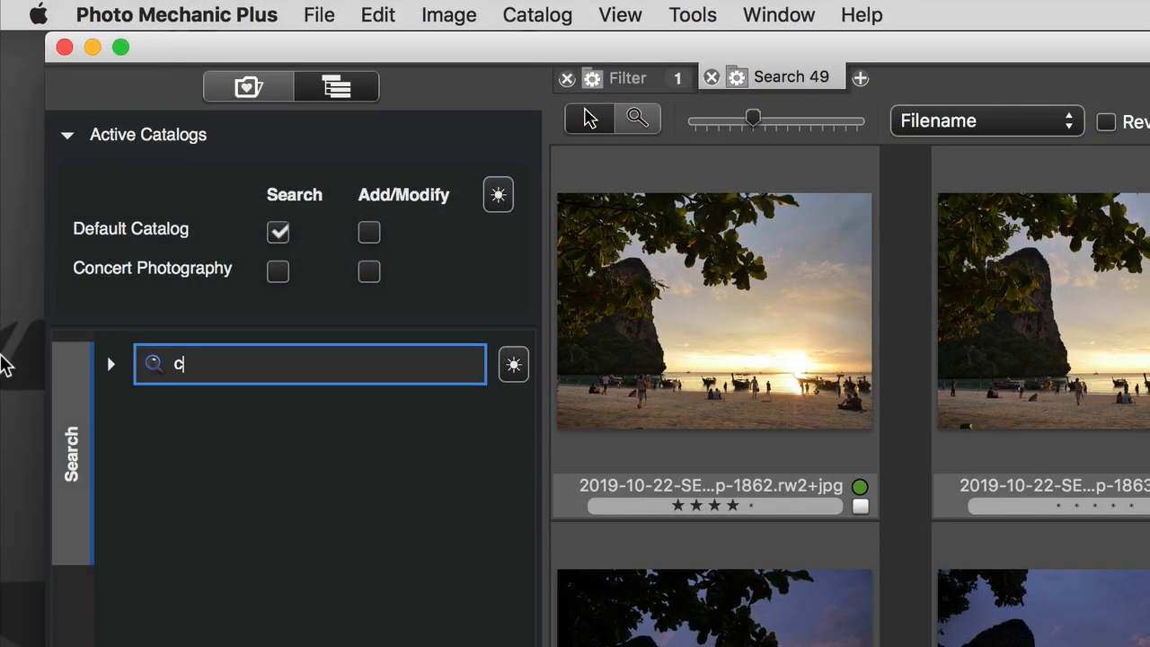
{"action": "type", "text": "oncert AND por"}
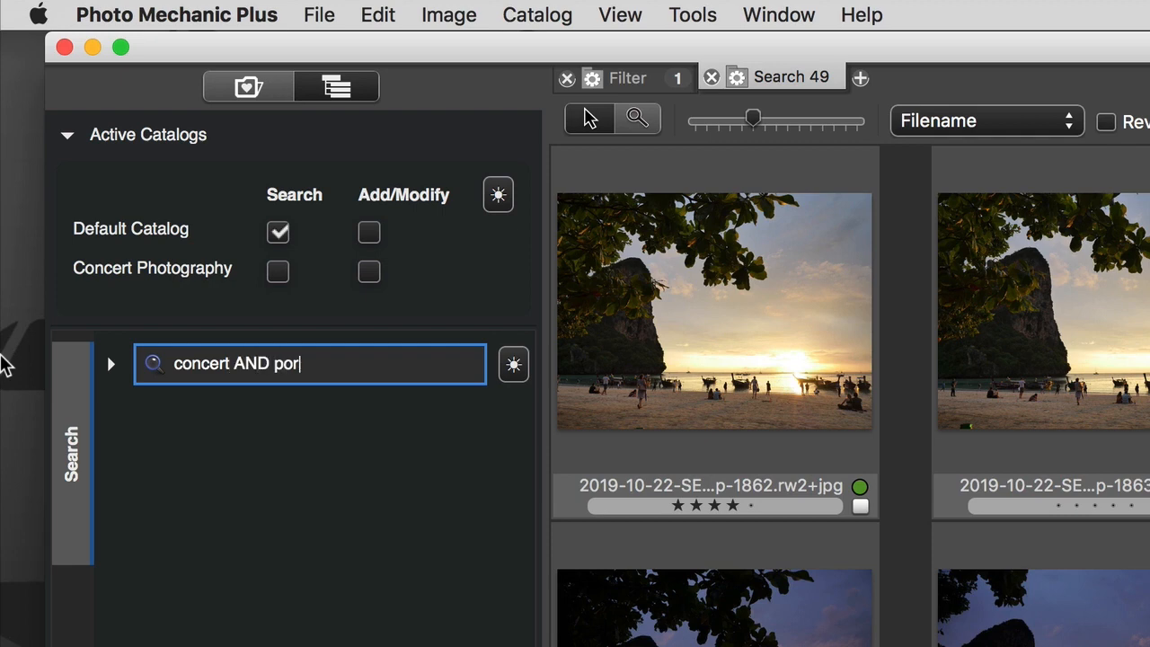
{"action": "type", "text": "tland"}
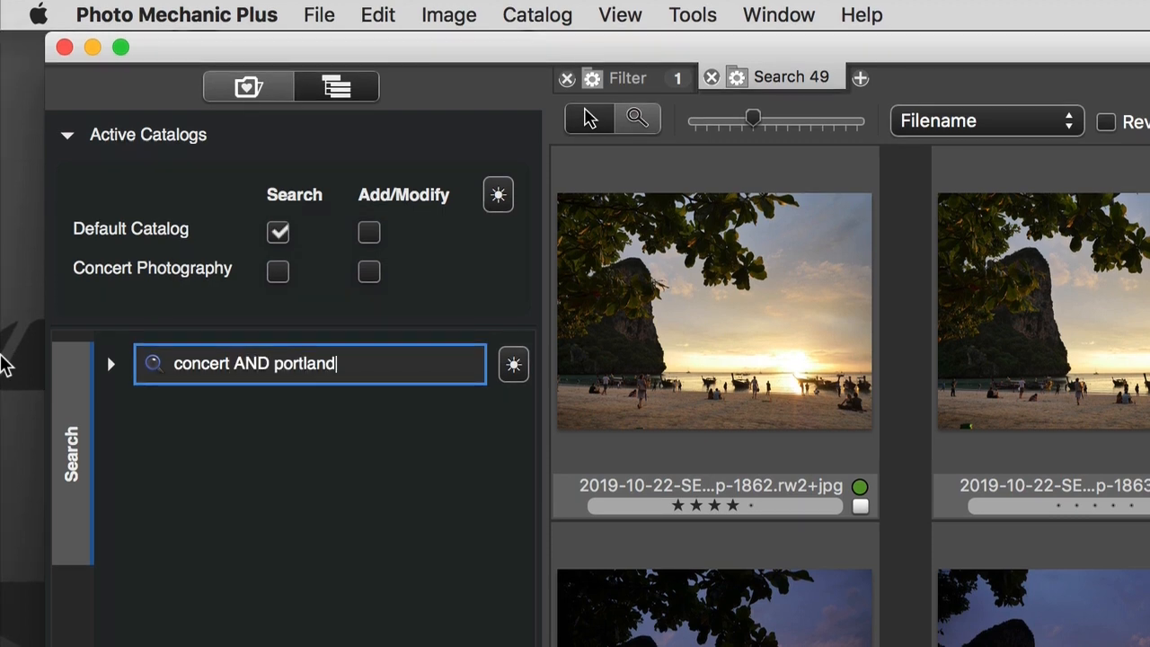
{"action": "left_click", "coordinate": [112, 364]}
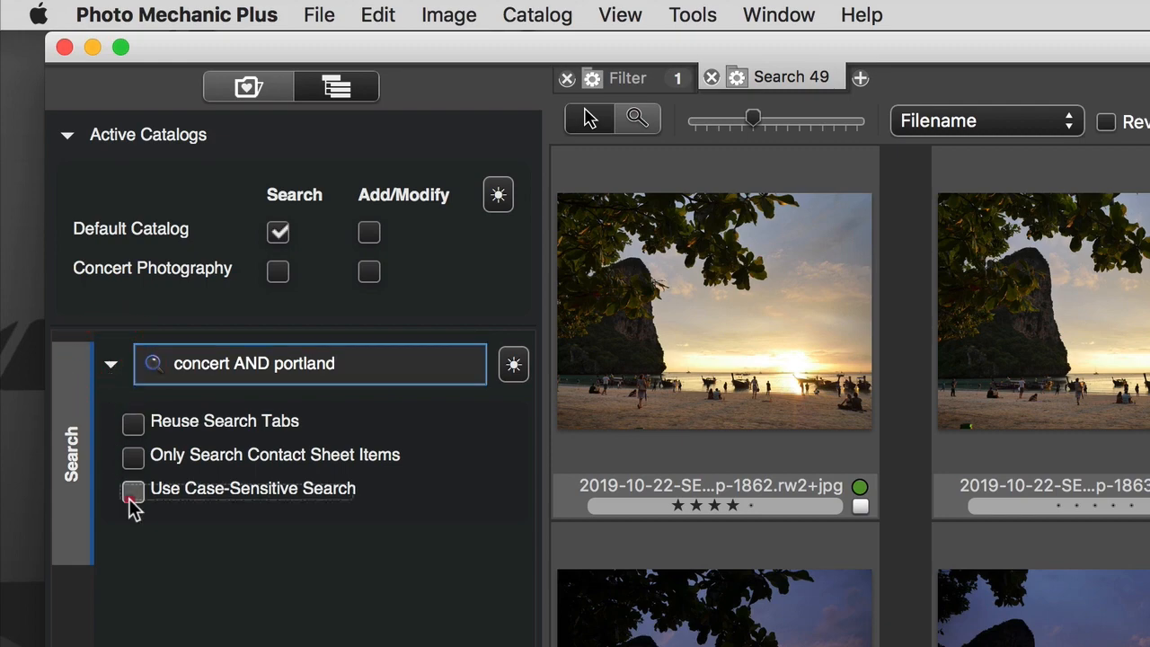
{"action": "left_click", "coordinate": [132, 488]}
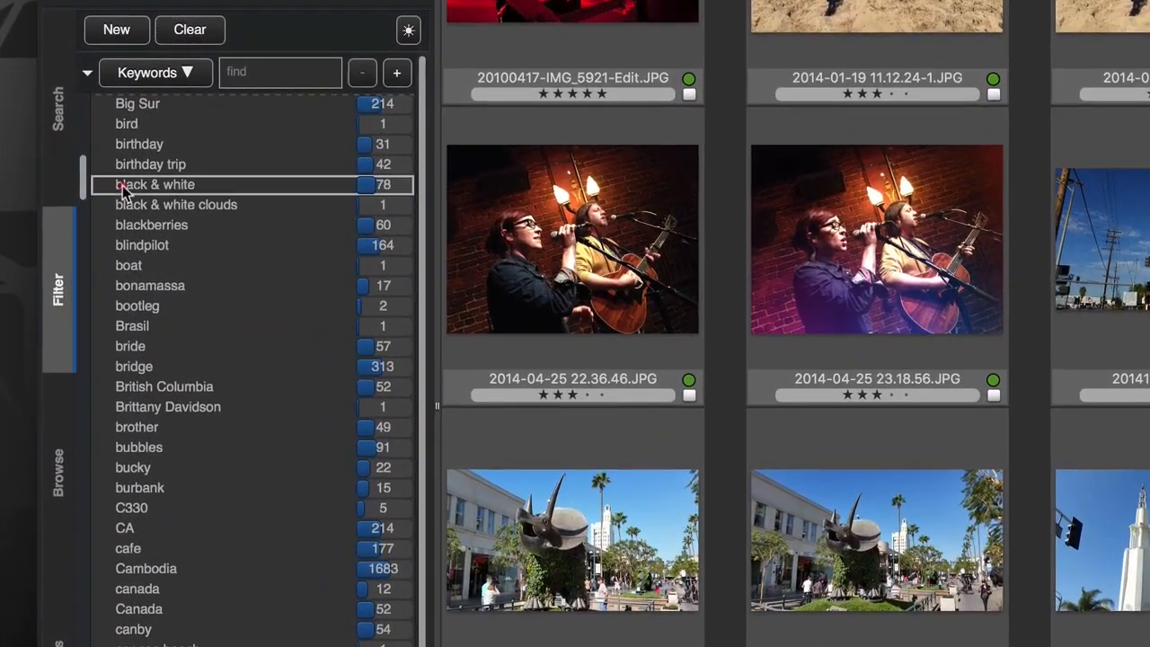
Filter the photos by the 'black & white' keyword.
{"action": "left_click", "coordinate": [179, 268]}
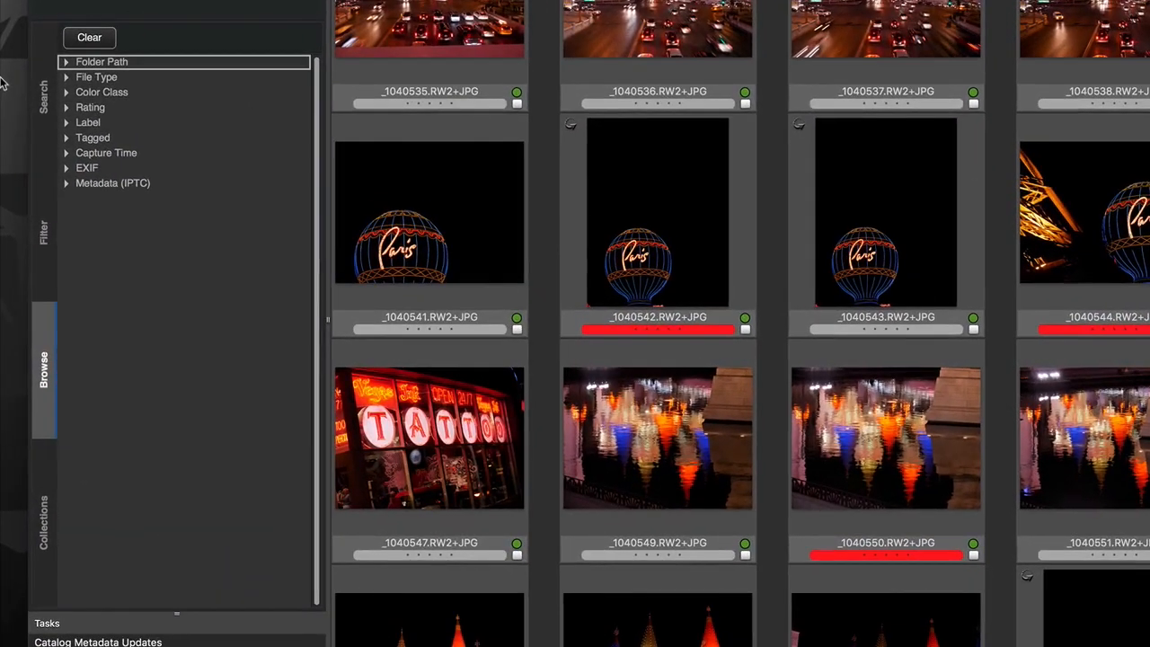
{"action": "left_click", "coordinate": [65, 77]}
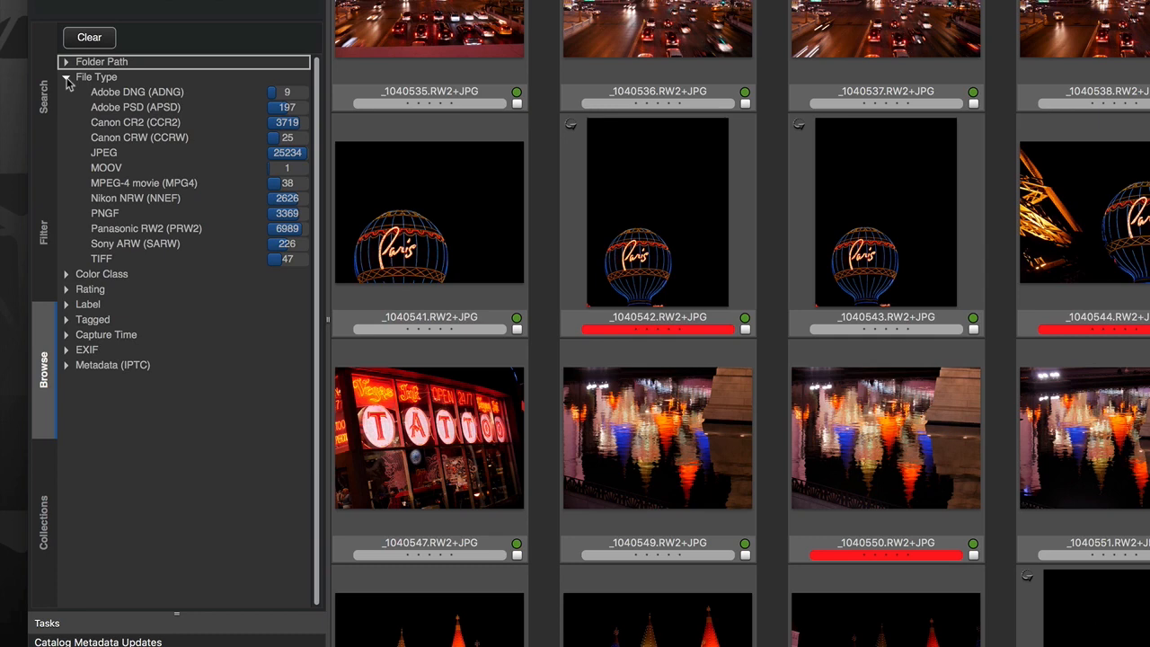
{"action": "left_click", "coordinate": [67, 79]}
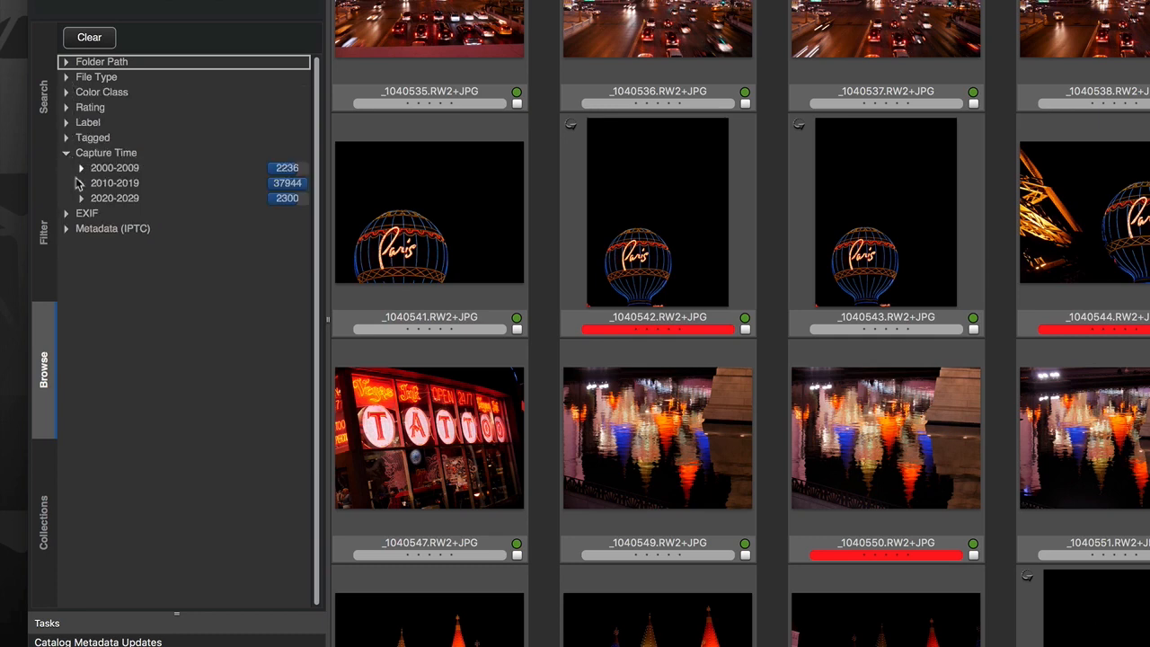
{"action": "left_click", "coordinate": [81, 182]}
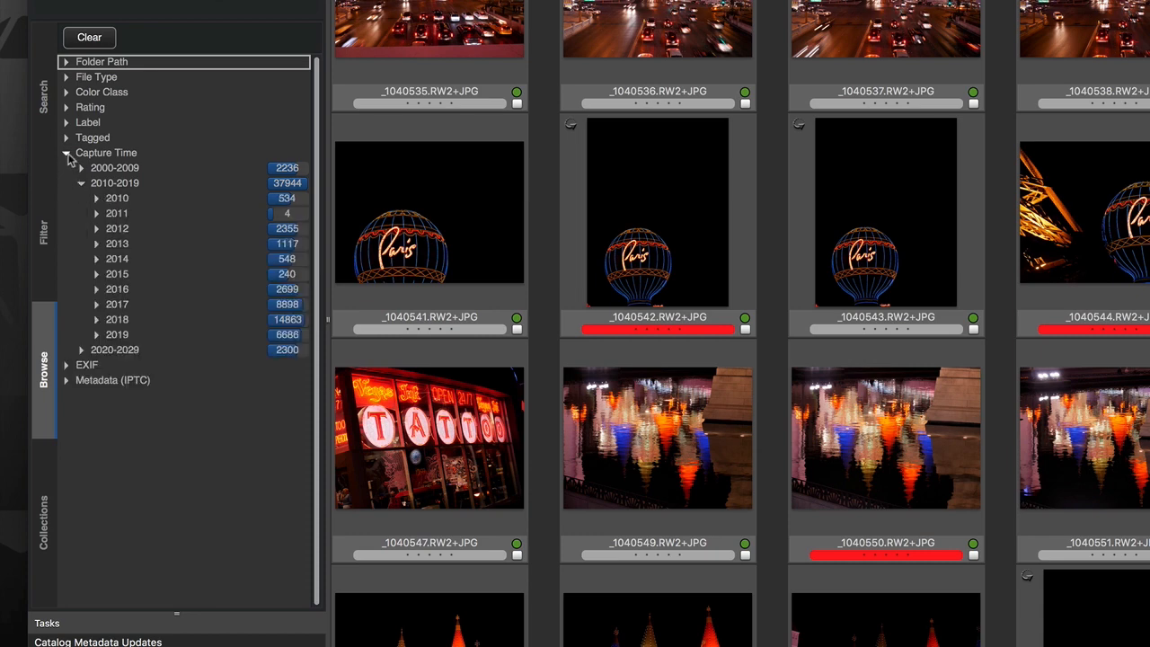
{"action": "left_click", "coordinate": [66, 152]}
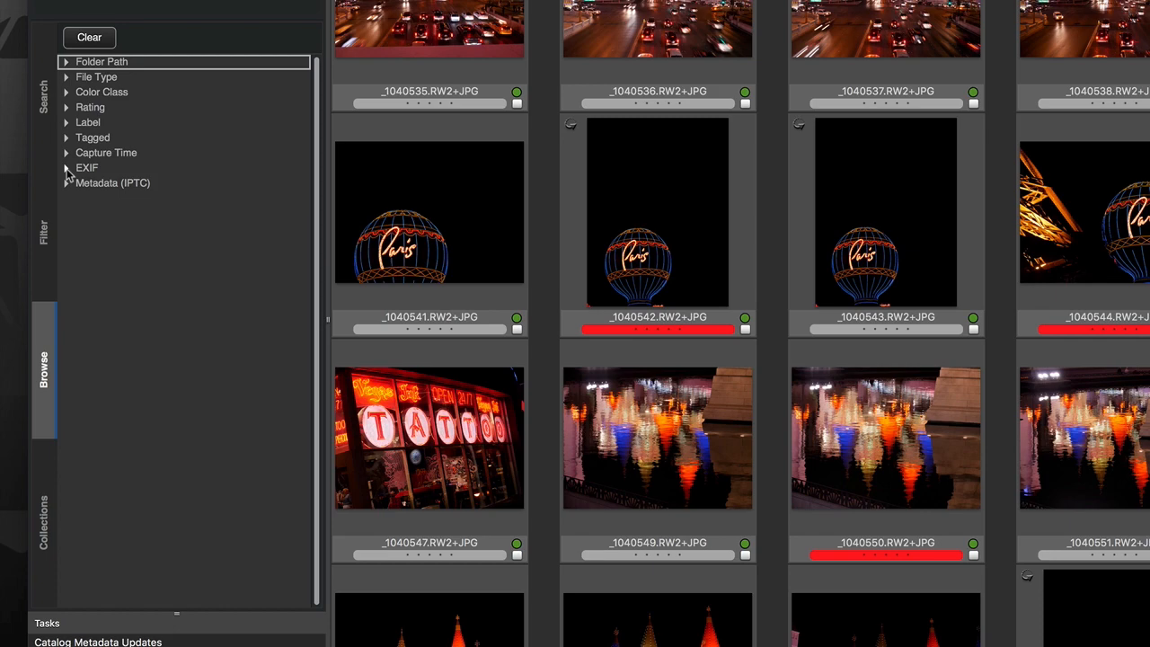
{"action": "left_click", "coordinate": [66, 168]}
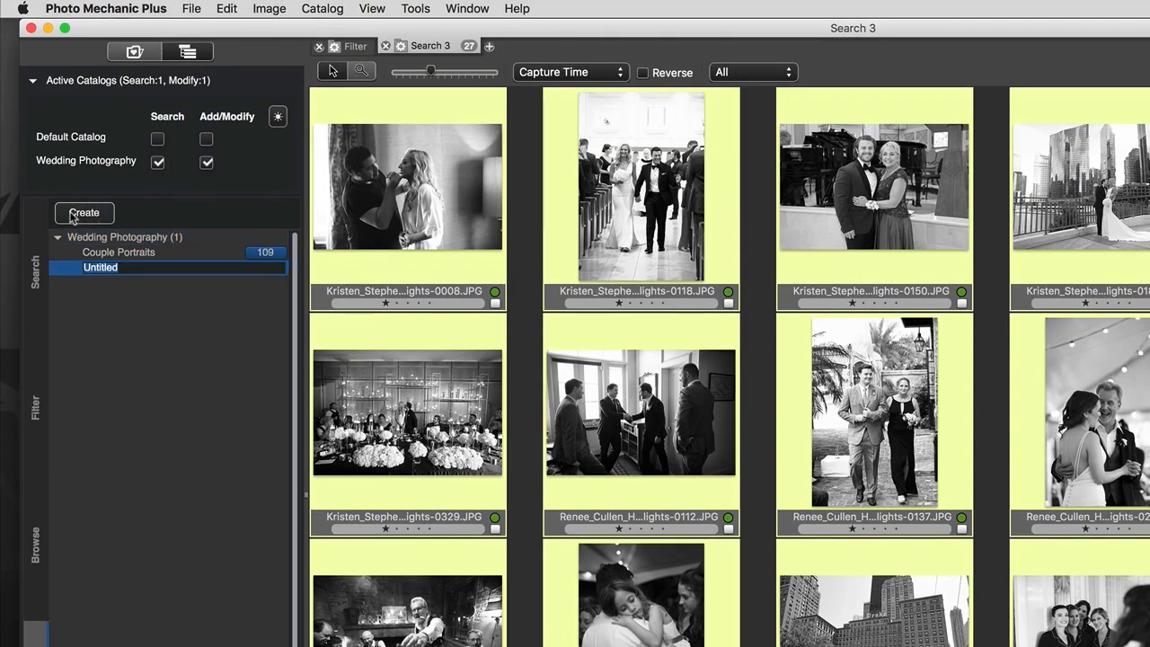
Name the new collection 'Black and White' and add the 27 selected photos to it.
{"action": "type", "text": "Black and Wh"}
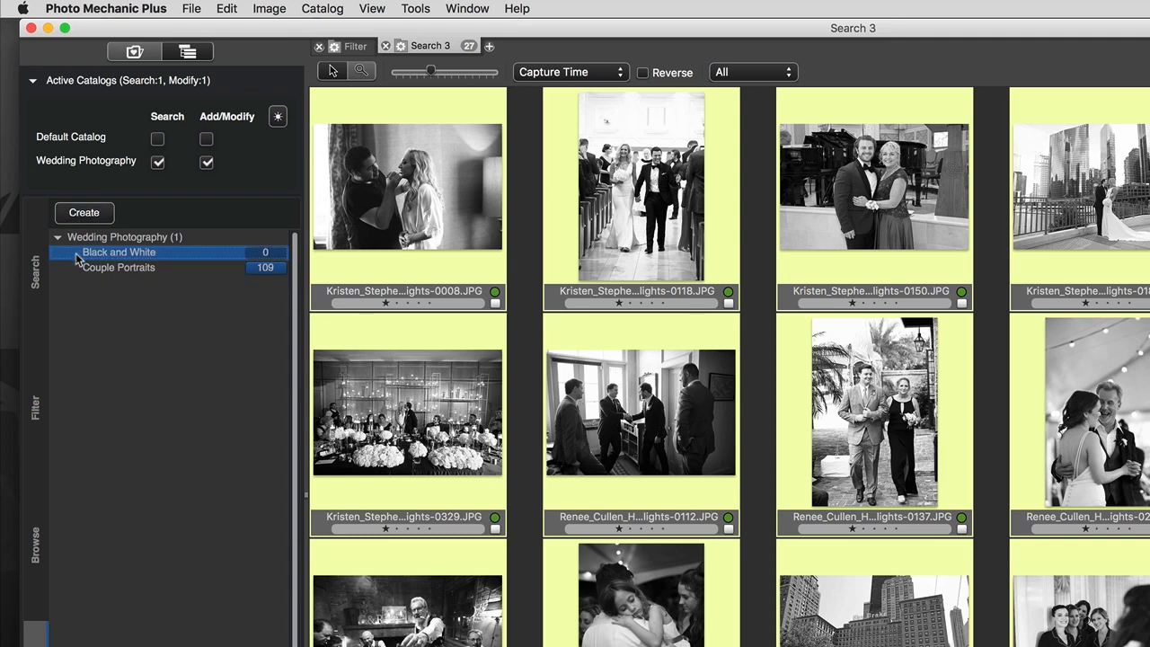
{"action": "right_click", "coordinate": [118, 252]}
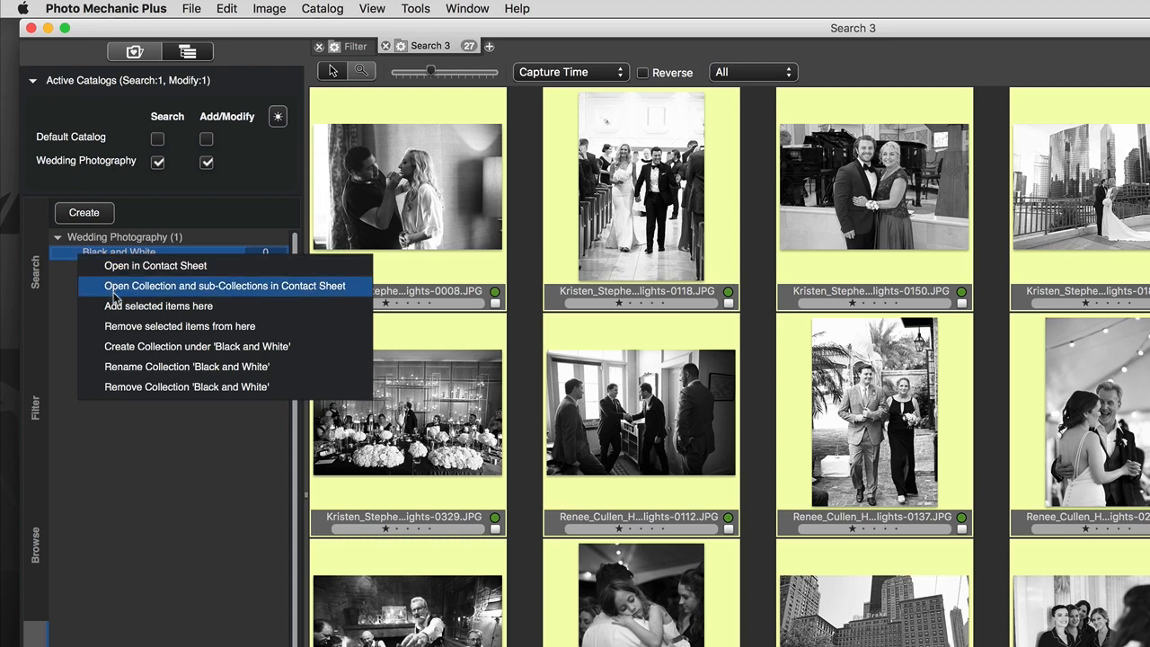
{"action": "left_click", "coordinate": [223, 286]}
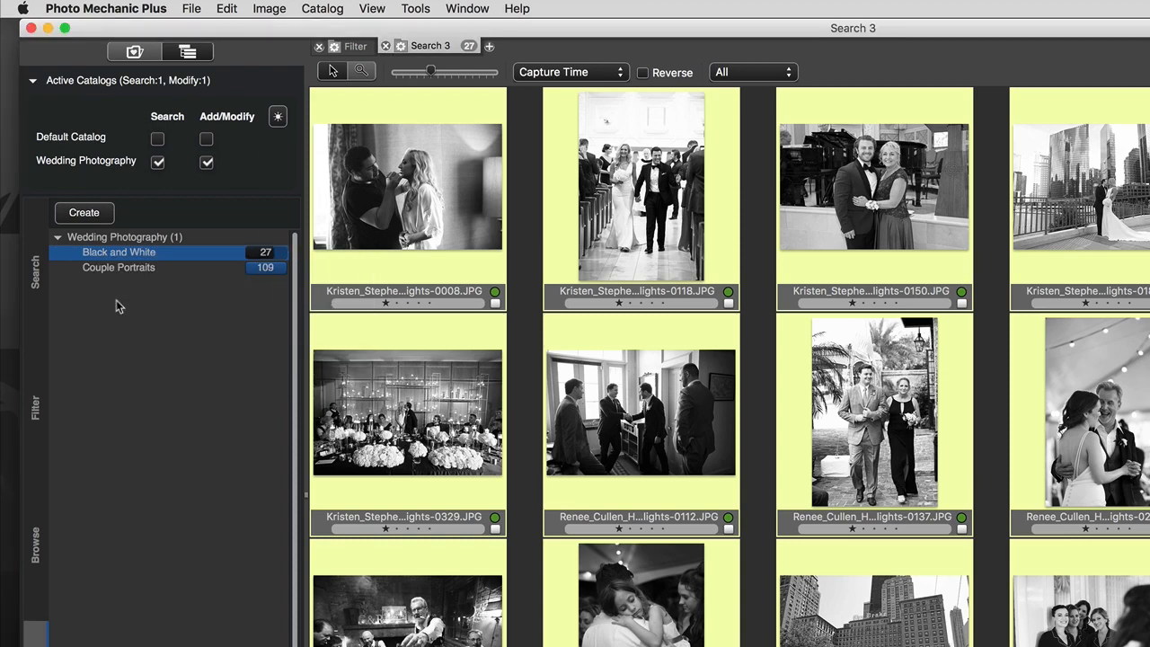